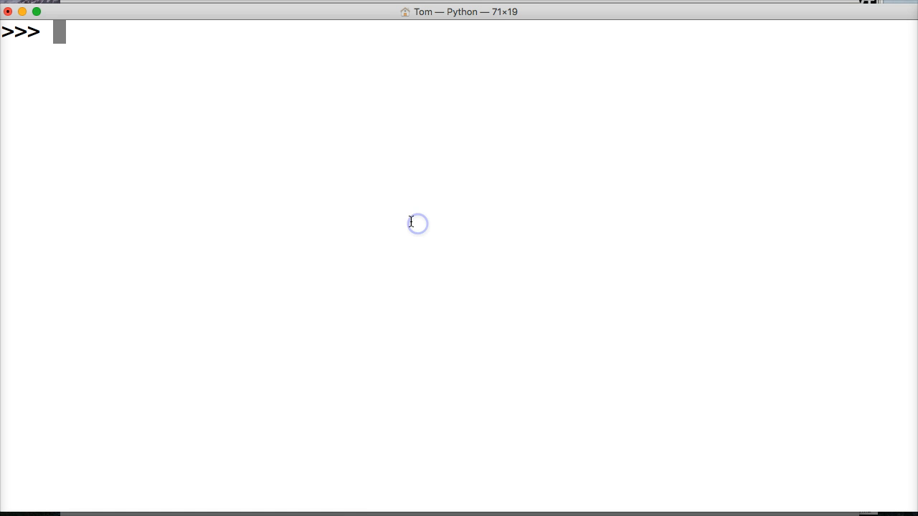
Step: Assign a = [1, 2, 3] at the >>> prompt
text(a =)
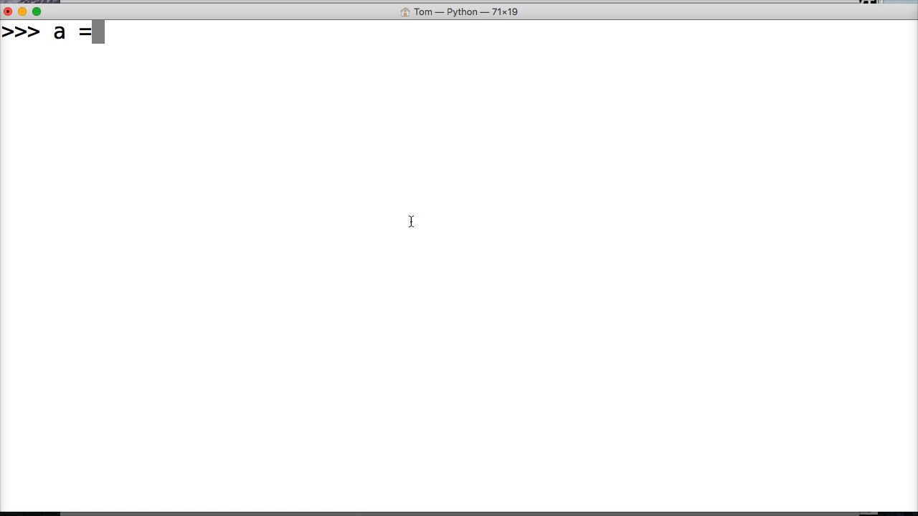
text([)
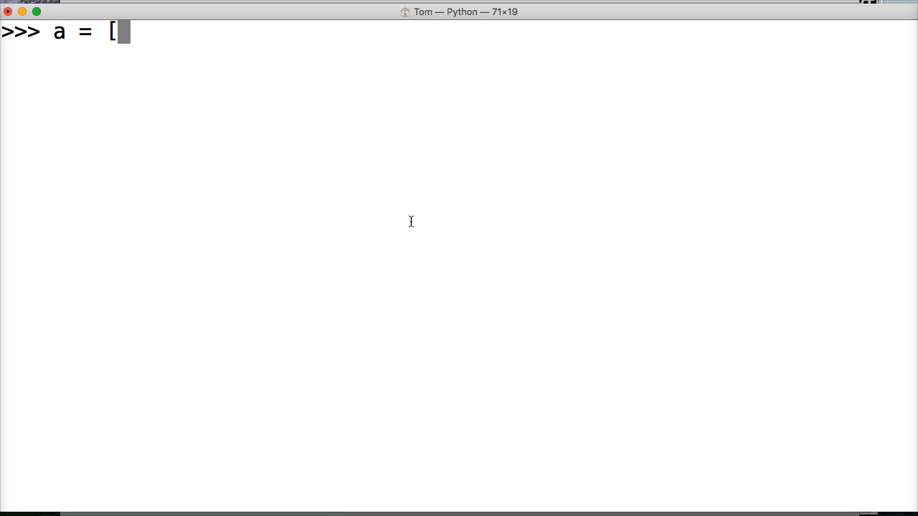
text(1, 2, 3)
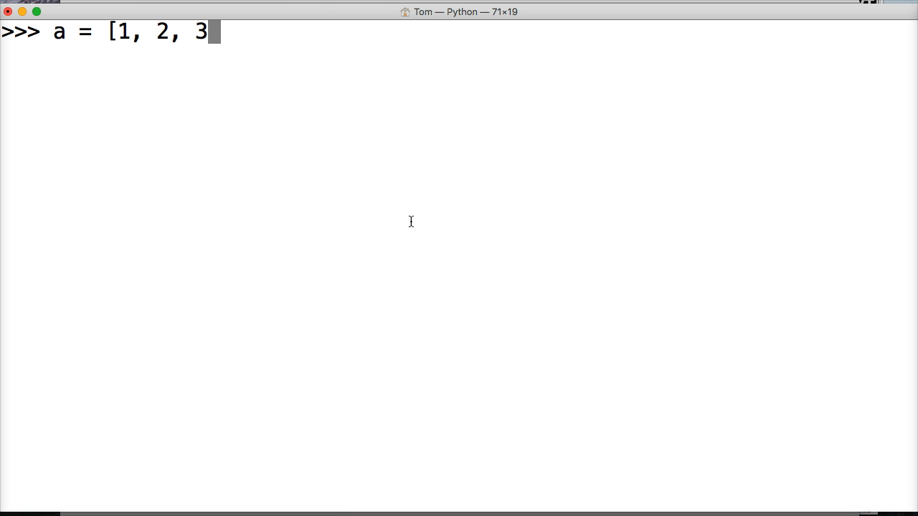
text(])
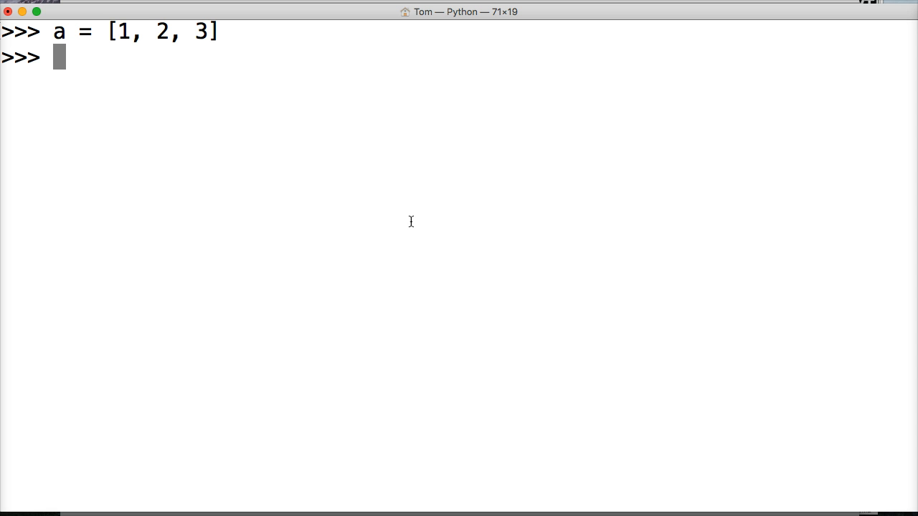
text(id(a0)
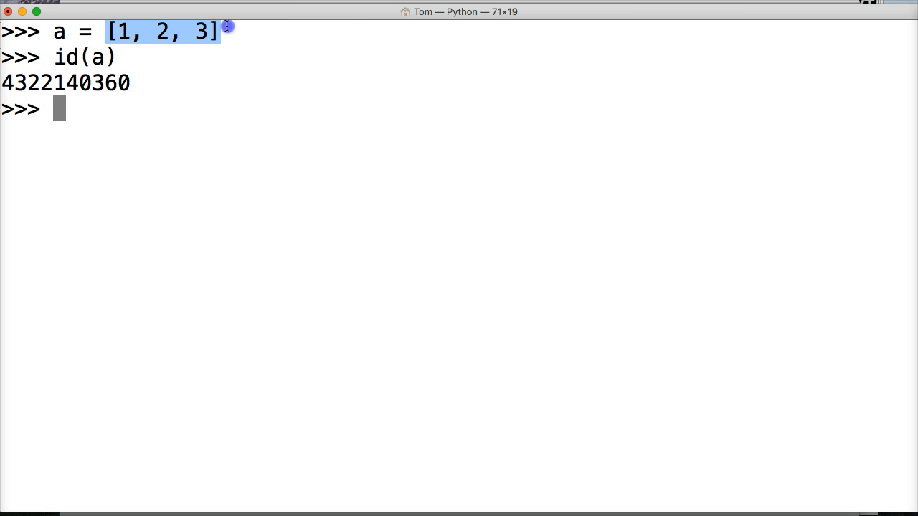
double_click(59, 31)
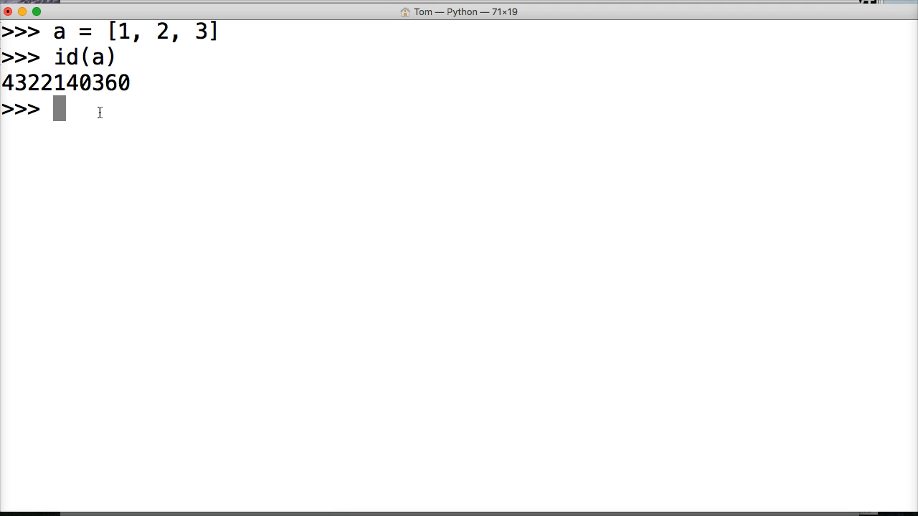
Step: Run a.clear() and evaluate a to show the empty list []
text(a.cler)
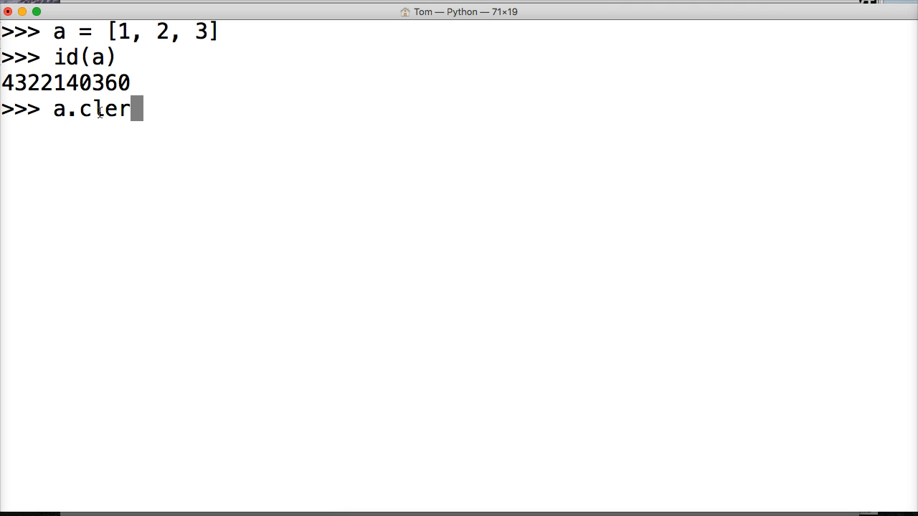
text(ar())
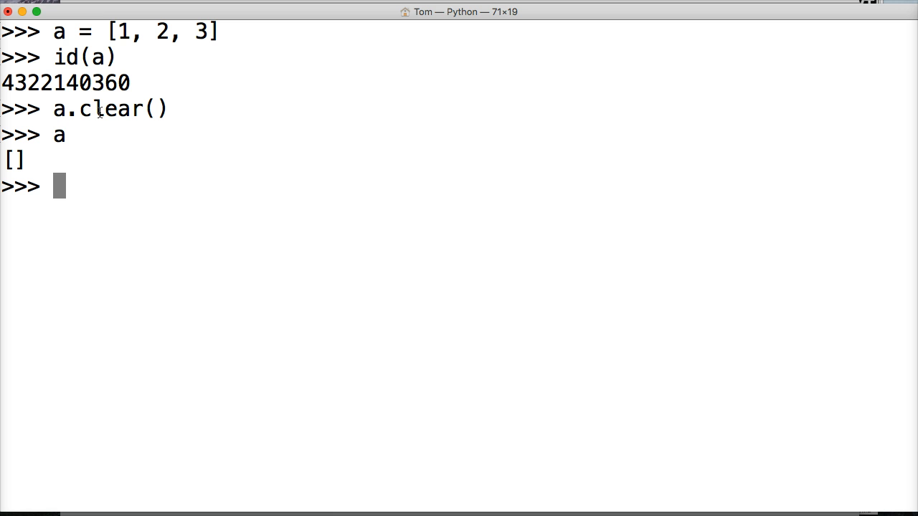
text(id(a)
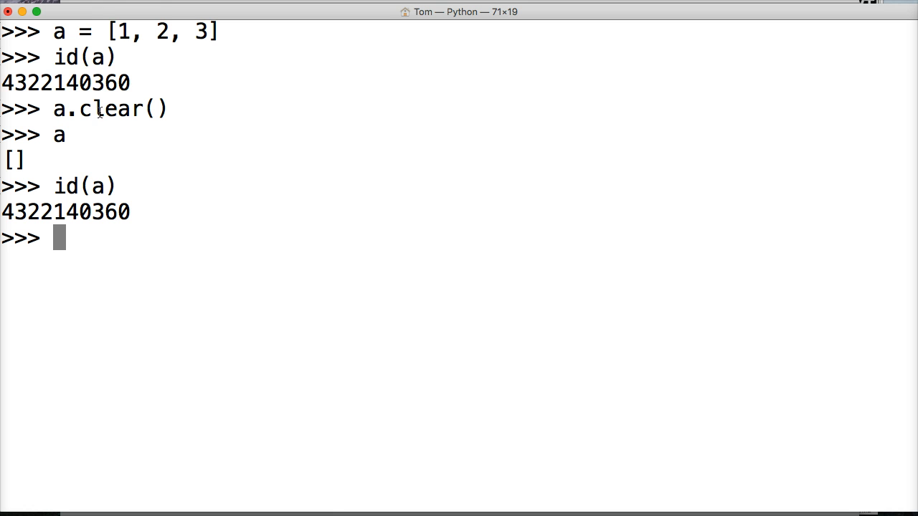
double_click(65, 82)
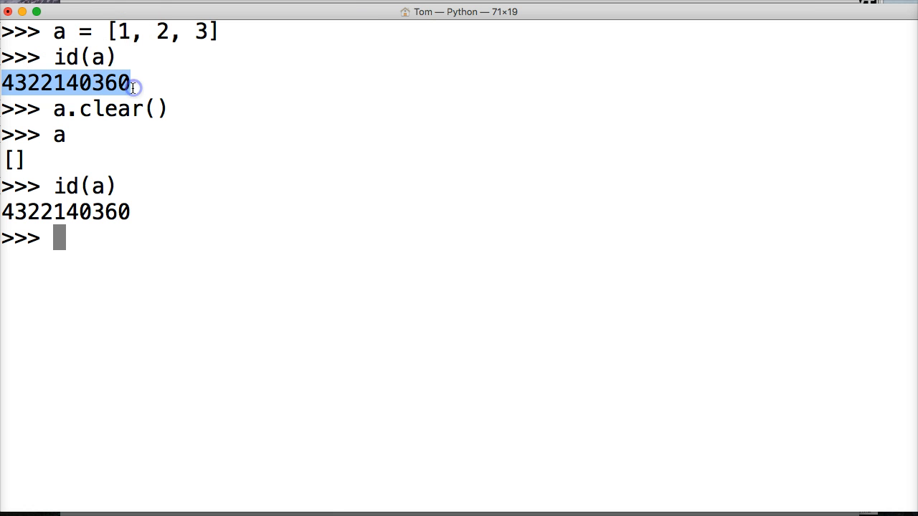